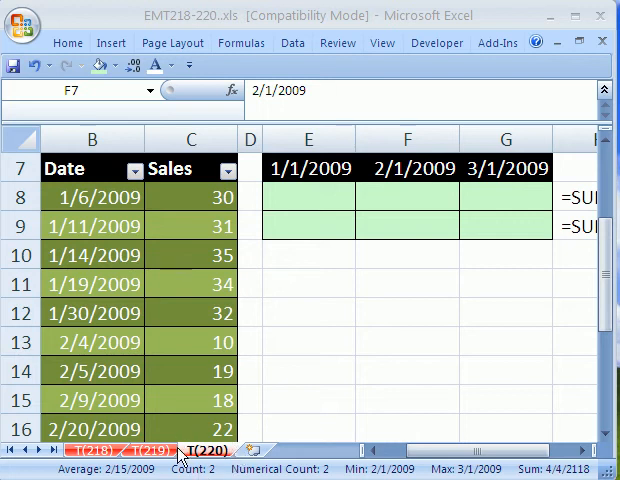
mouse_move(388, 466)
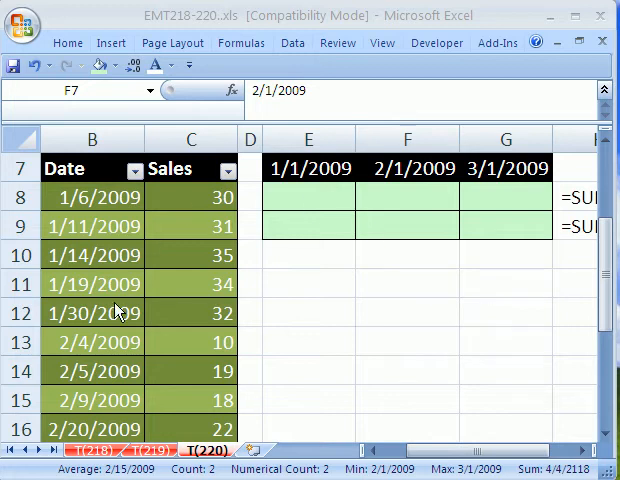
mouse_move(232, 42)
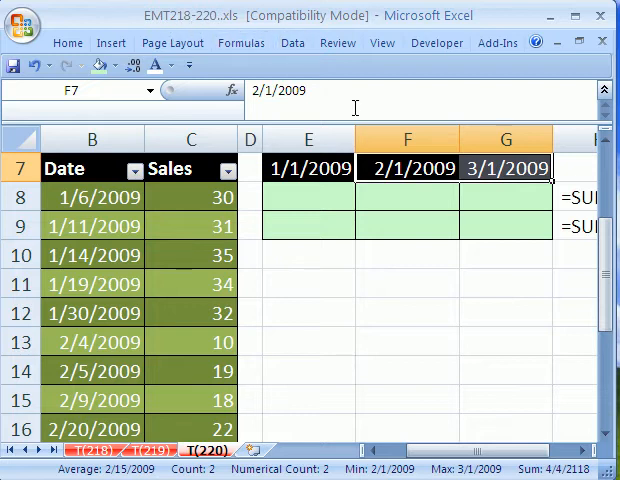
mouse_move(93, 202)
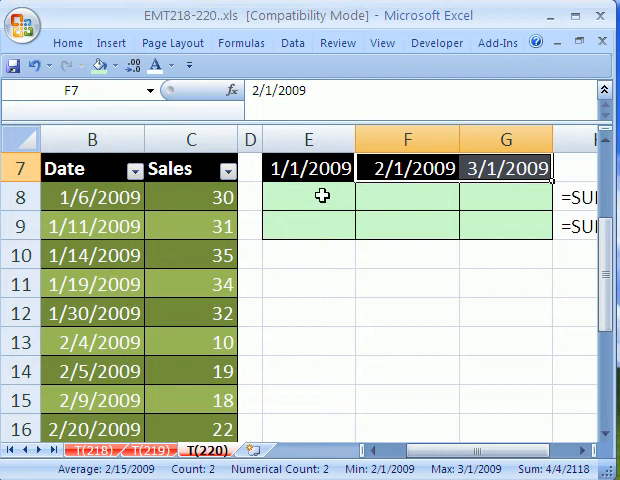
mouse_move(277, 194)
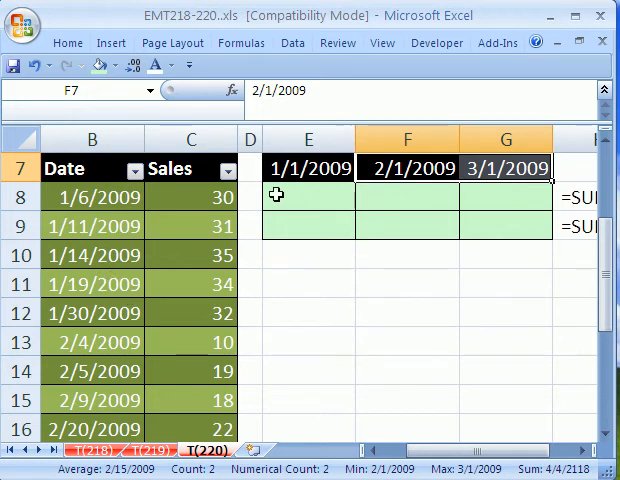
mouse_move(289, 203)
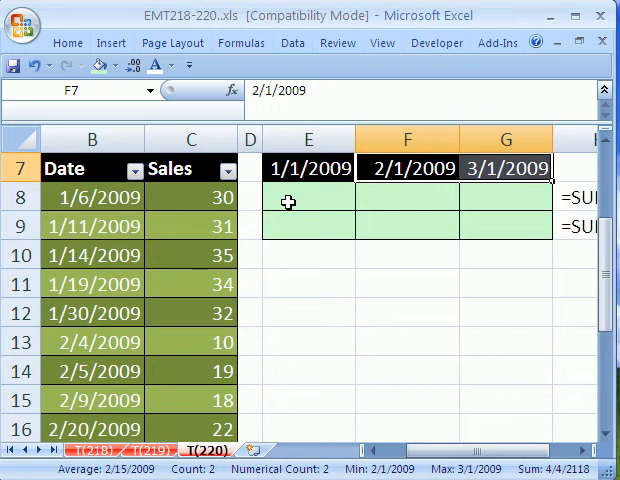
- Give the E7:G7 header dates the custom format mmm yy, showing Jan 09, Feb 09, Mar 09
left_click(308, 196)
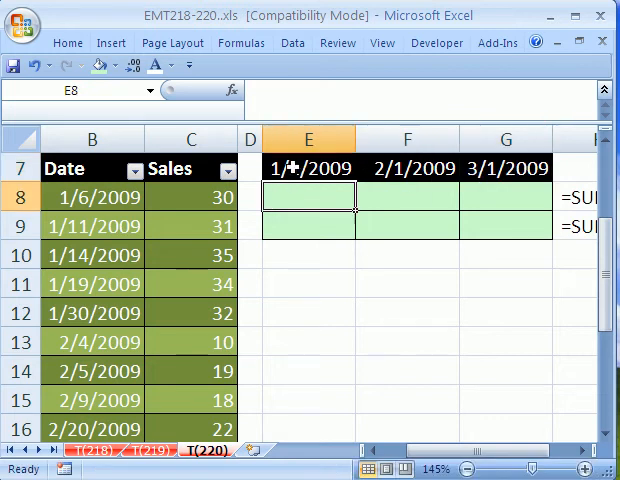
left_click(404, 197)
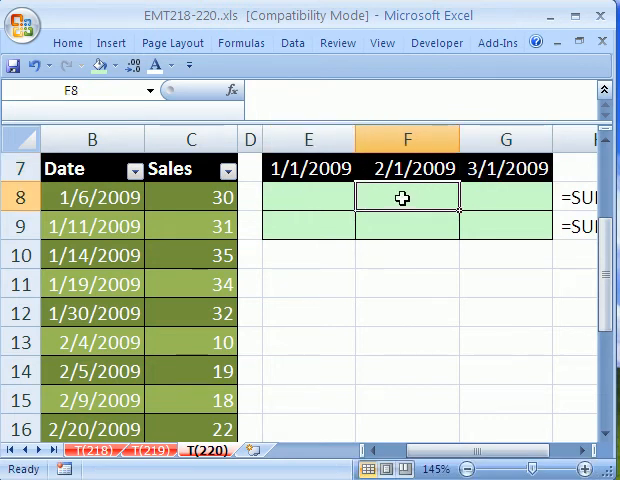
mouse_move(213, 282)
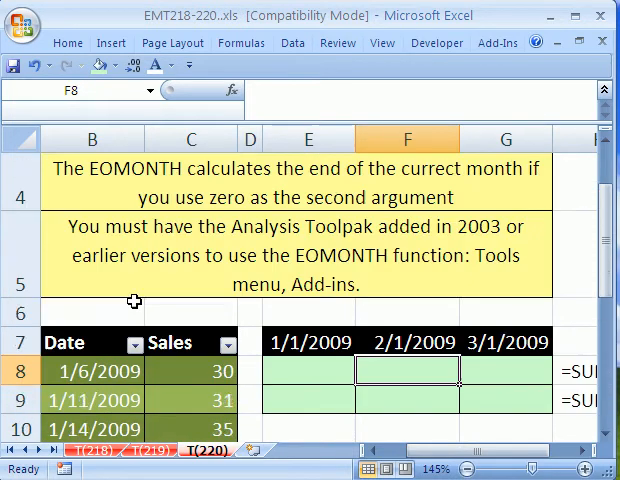
scroll("down", 3)
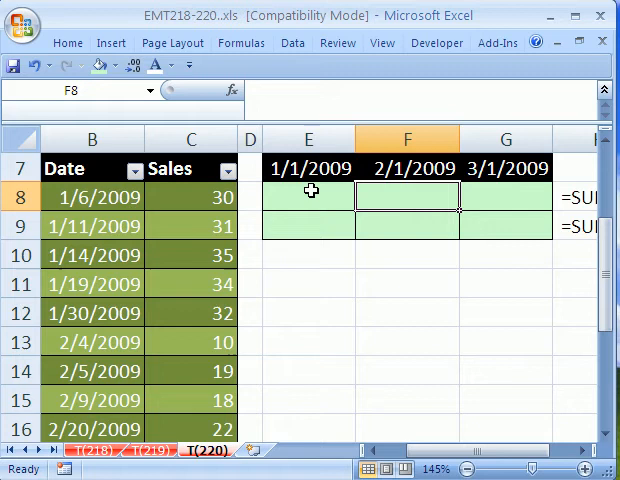
left_click(308, 196)
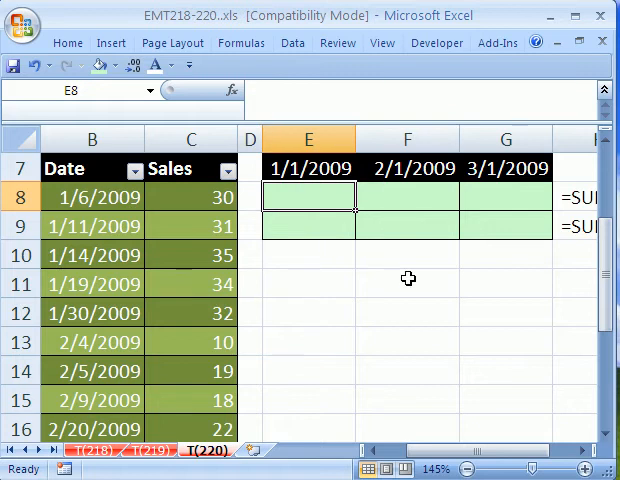
mouse_move(441, 177)
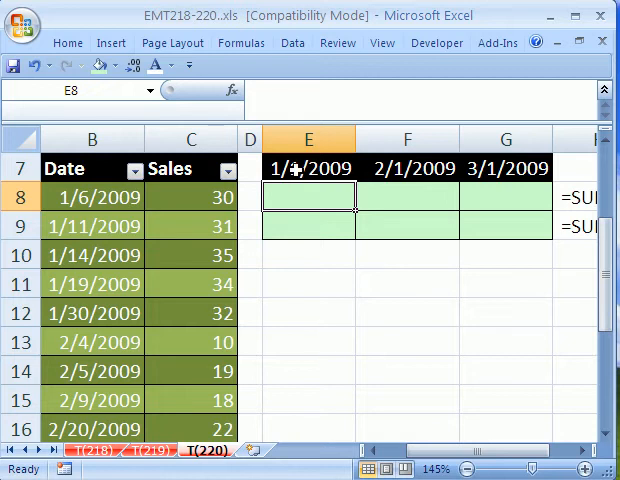
left_click(308, 168)
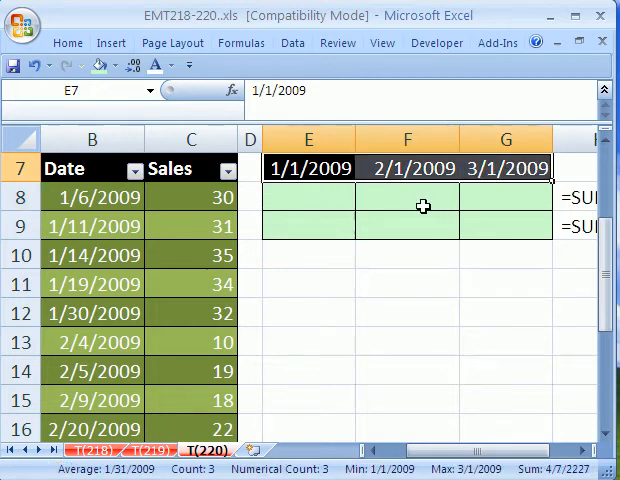
mouse_move(378, 173)
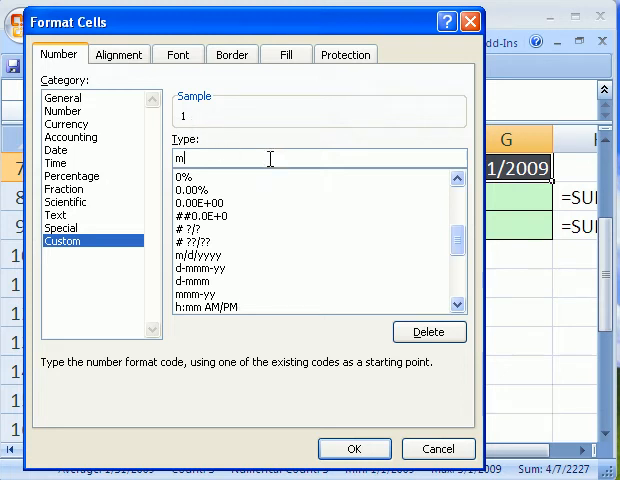
type("mm")
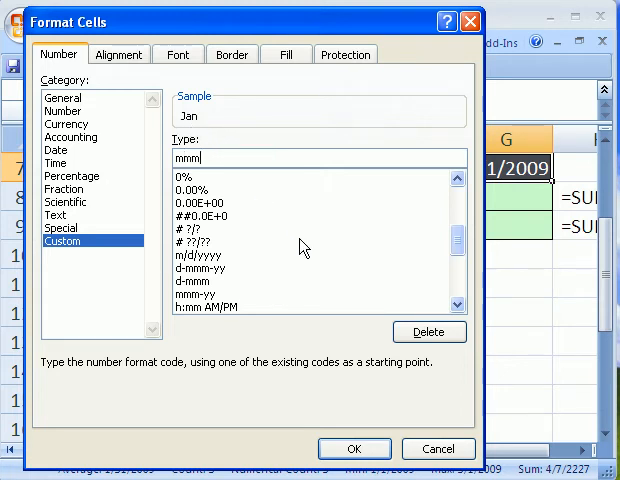
type("y")
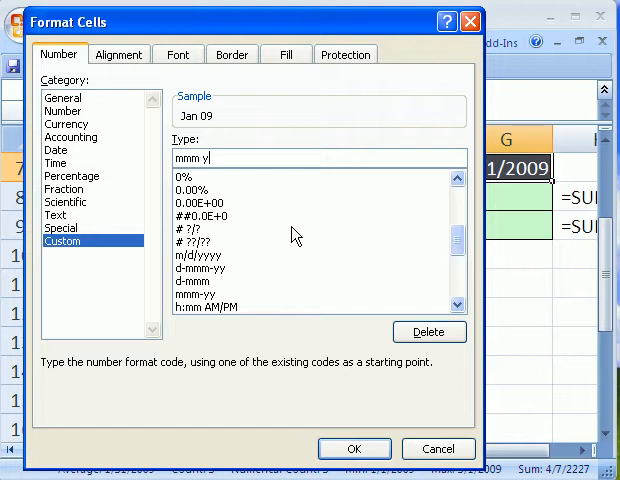
mouse_move(190, 130)
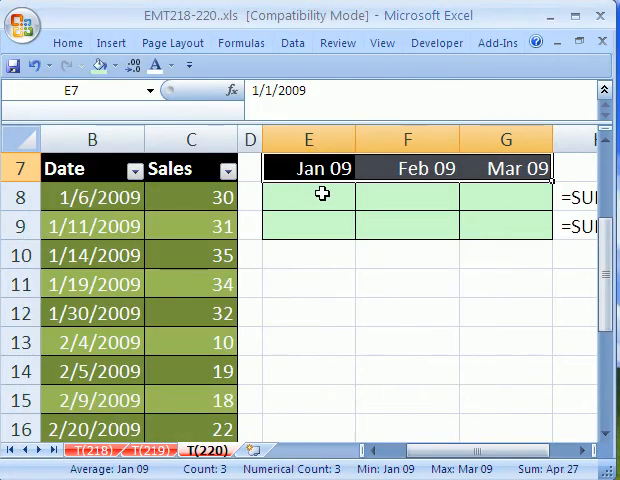
left_click(308, 195)
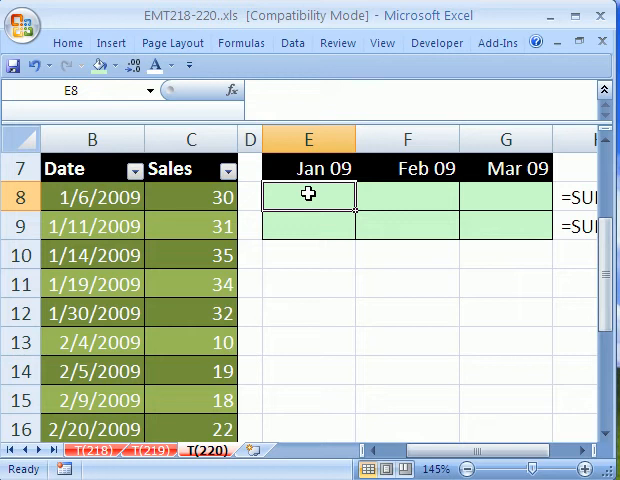
- Begin E8 with =SUMPRODUCT(($B$8:$B$24>=E7), testing dates on or after Jan 09
type("=SUMPRODUCT(")
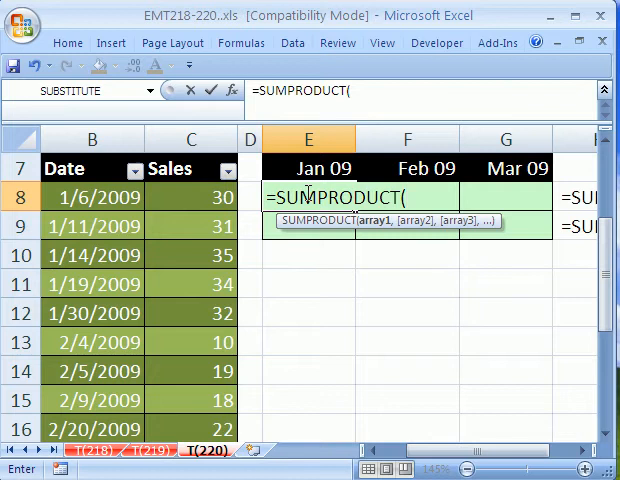
mouse_move(283, 231)
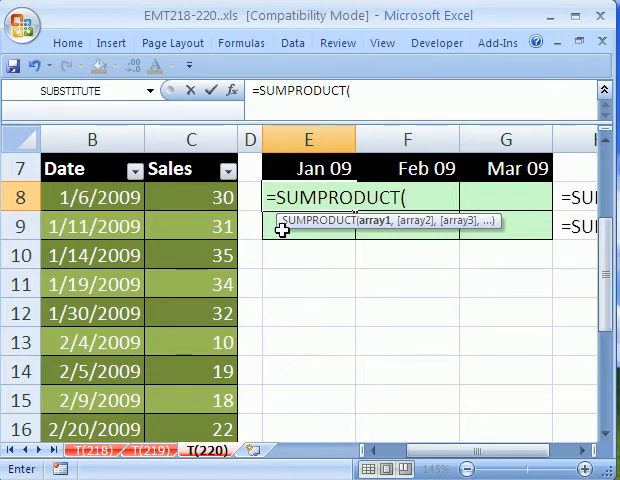
mouse_move(315, 177)
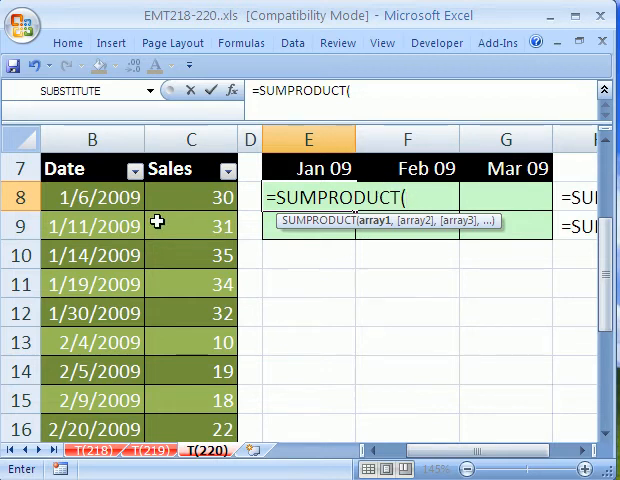
type("(")
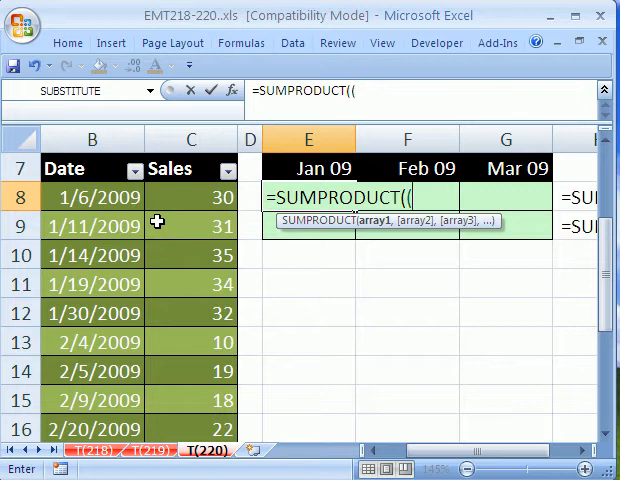
mouse_move(90, 197)
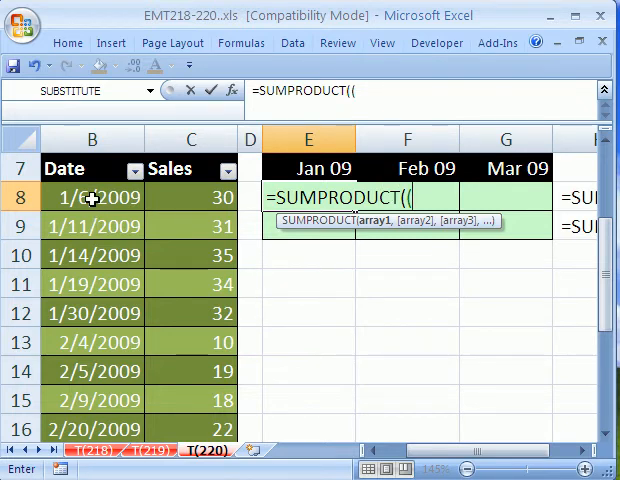
left_click(92, 197)
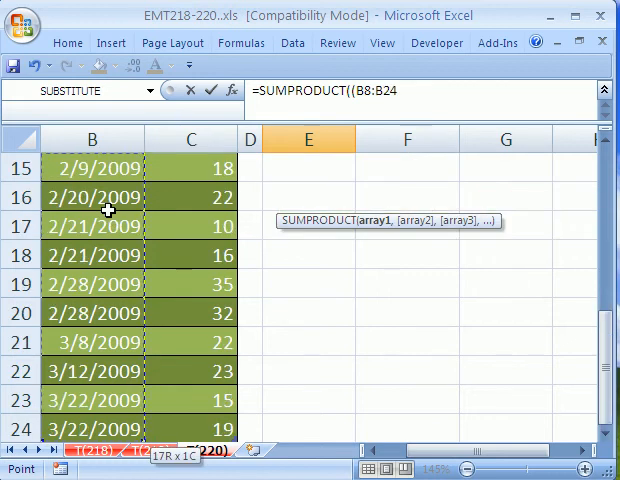
key("f4")
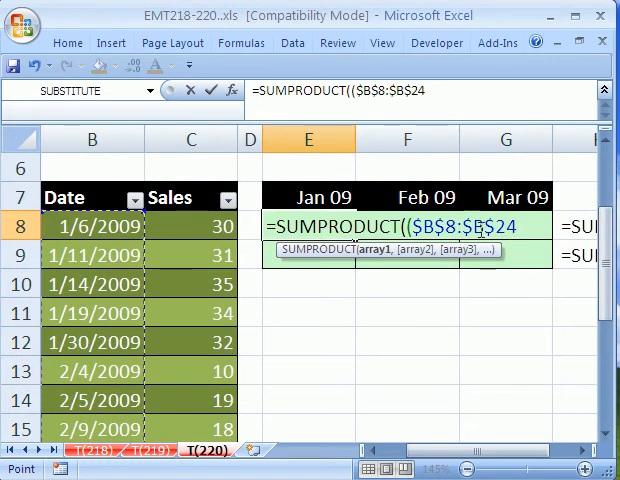
mouse_move(493, 279)
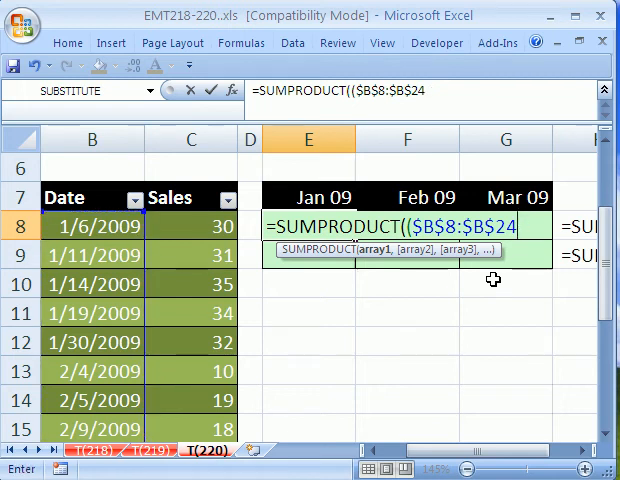
type(">=")
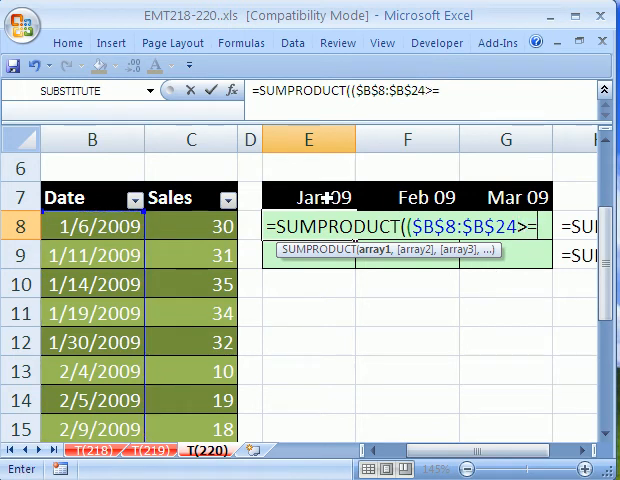
left_click(308, 196)
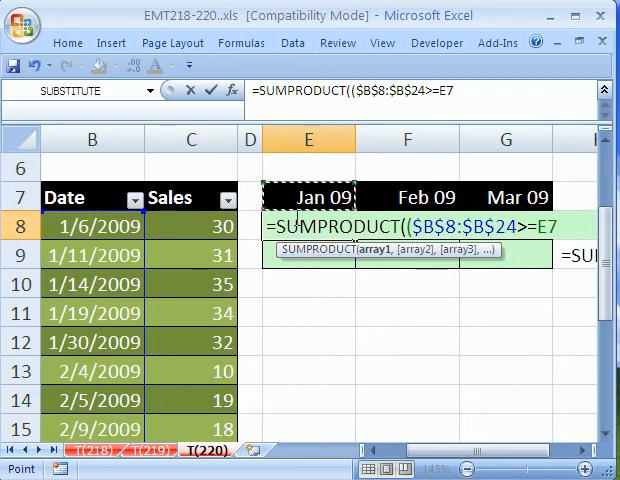
mouse_move(411, 197)
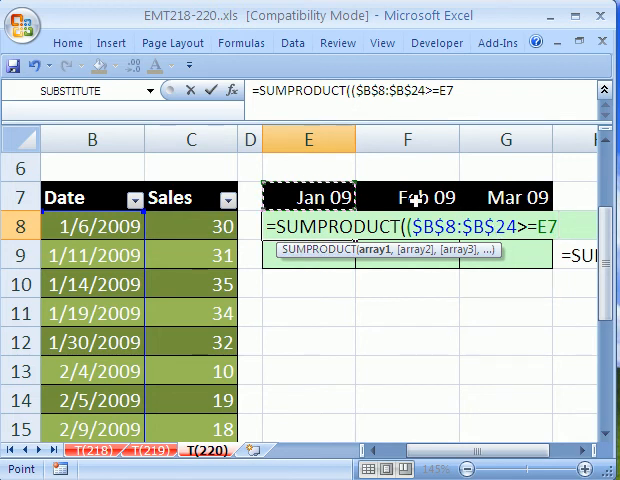
mouse_move(470, 336)
type(")")
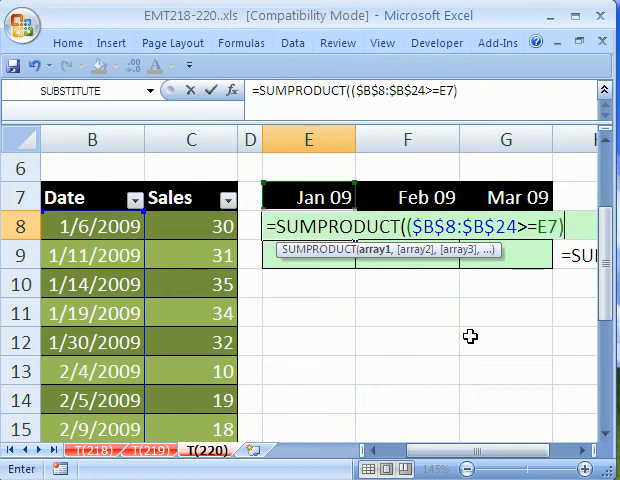
mouse_move(281, 253)
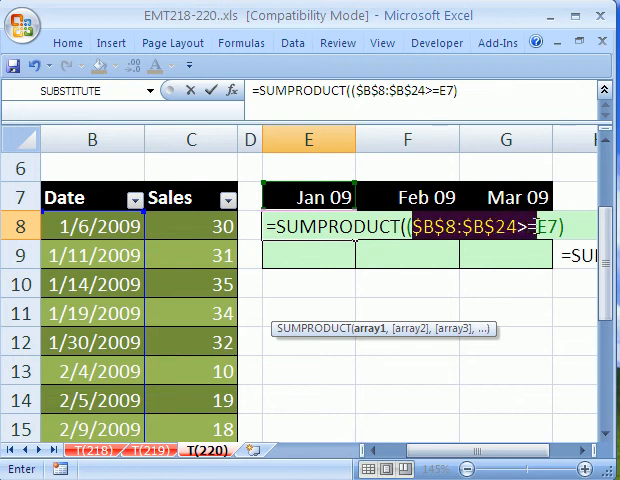
- Preview the >=E7 test's TRUE results with F9, then append )*($B$8:$B$24<=
key("f9")
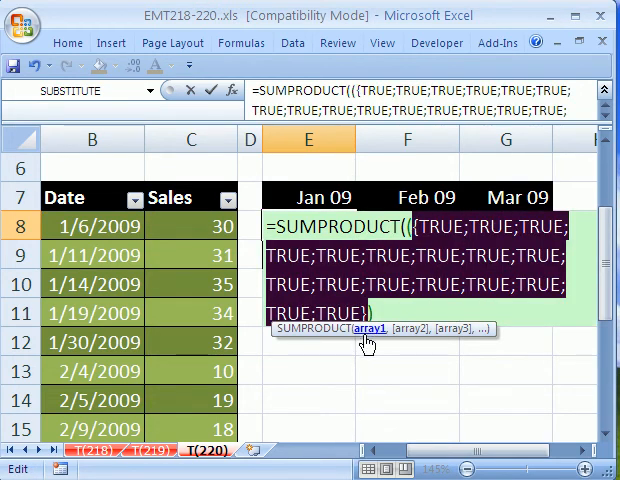
mouse_move(362, 333)
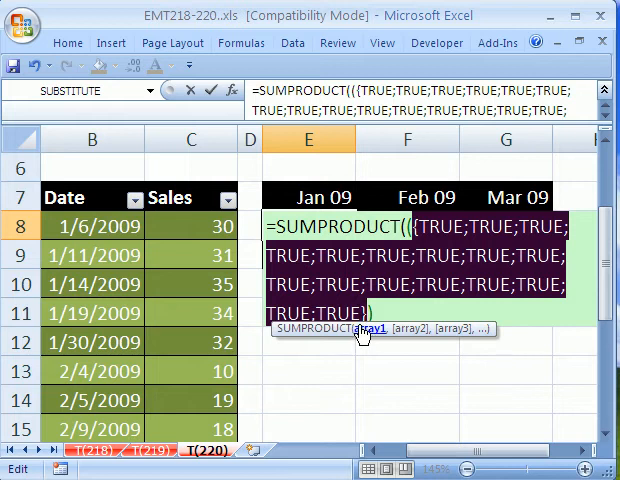
mouse_move(168, 254)
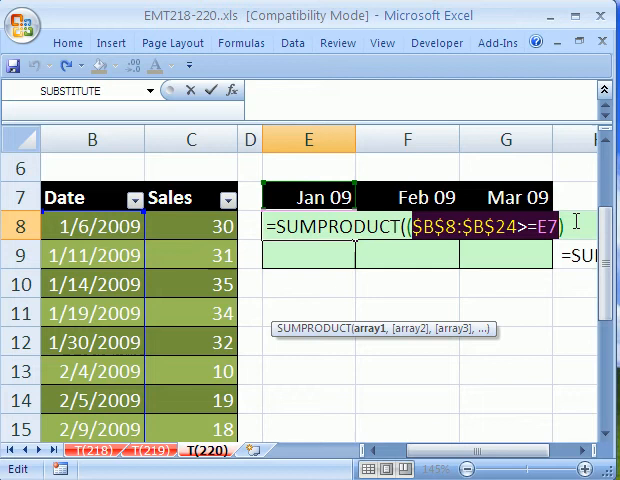
type(")*($B$8:$B$24")
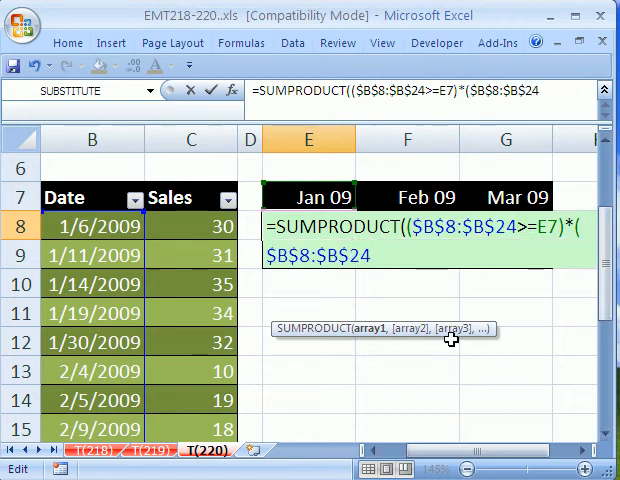
type("<")
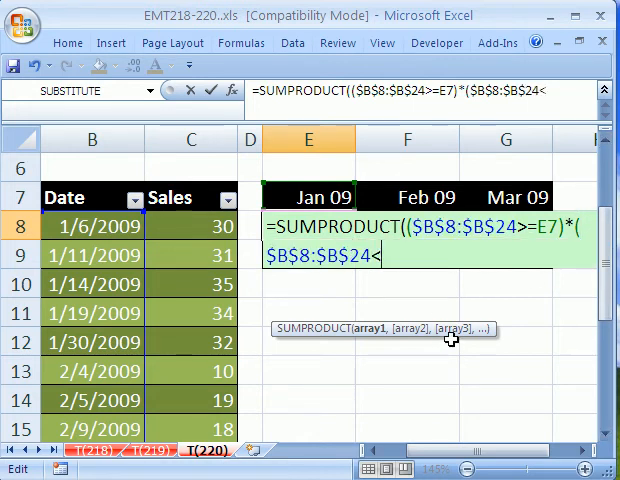
type("=")
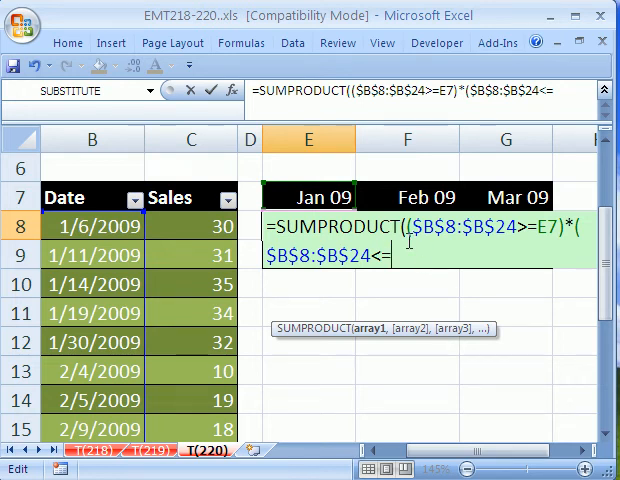
mouse_move(373, 315)
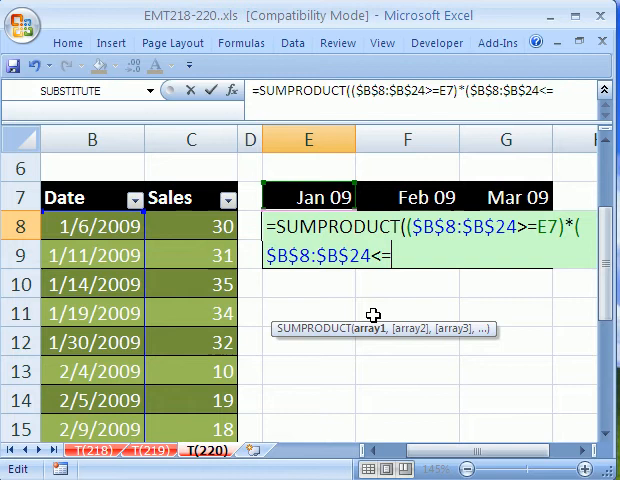
- Complete the second condition as <=EOMONTH(E7,0), the last day of Jan 09
type("eom")
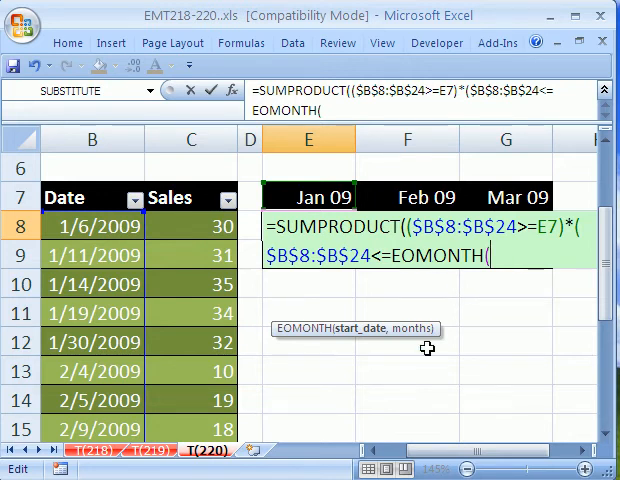
mouse_move(445, 278)
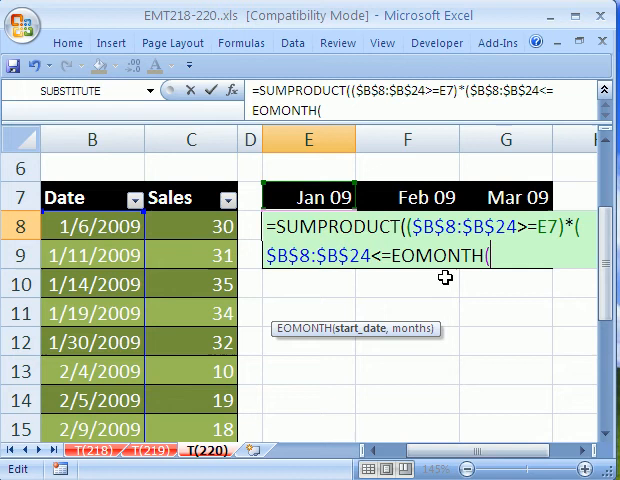
left_click(308, 196)
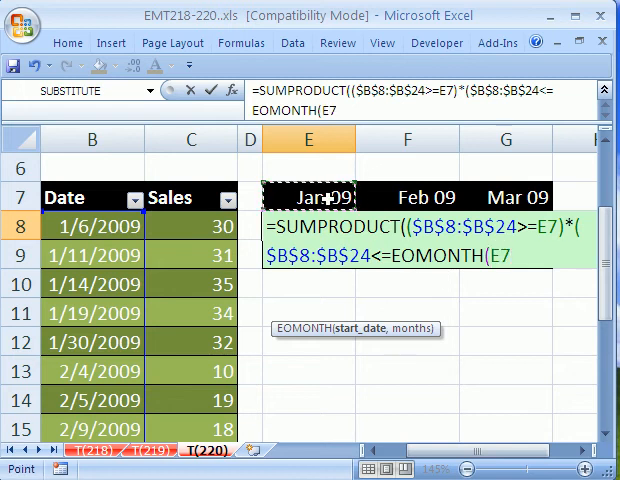
type(",")
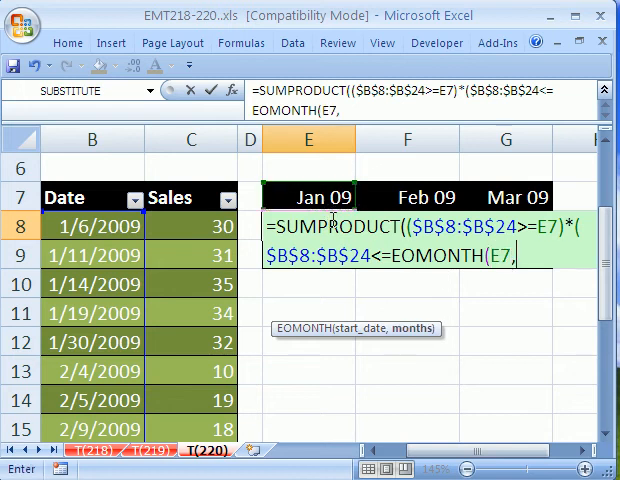
mouse_move(376, 346)
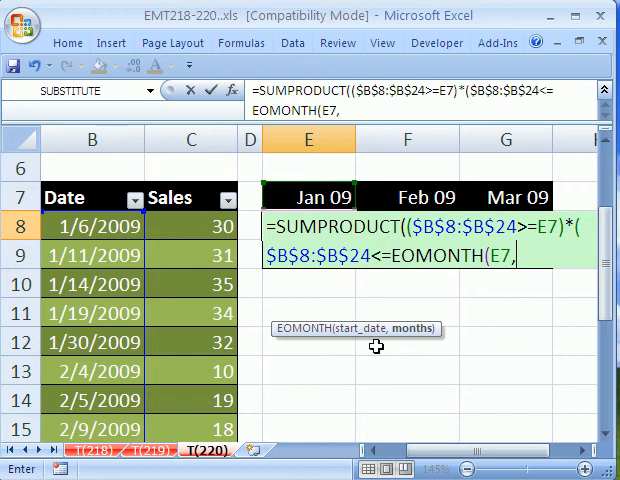
mouse_move(420, 337)
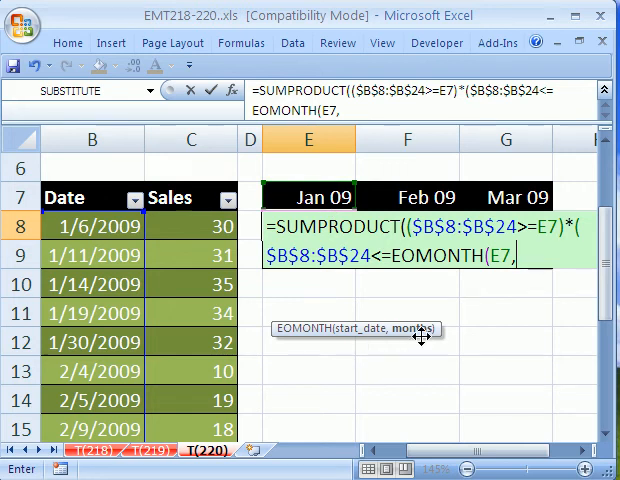
type("0")
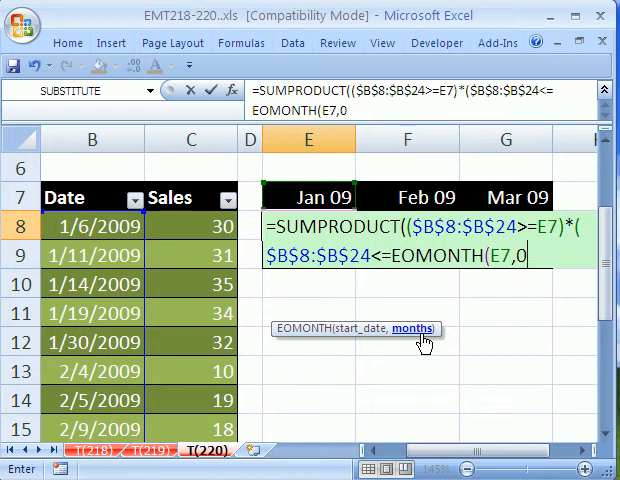
type(")")
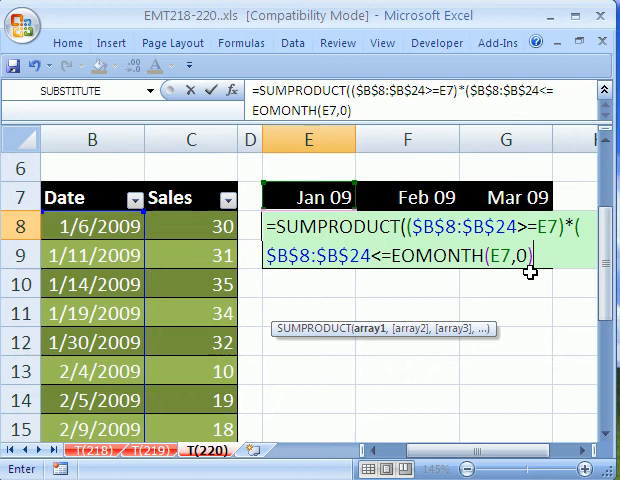
mouse_move(487, 307)
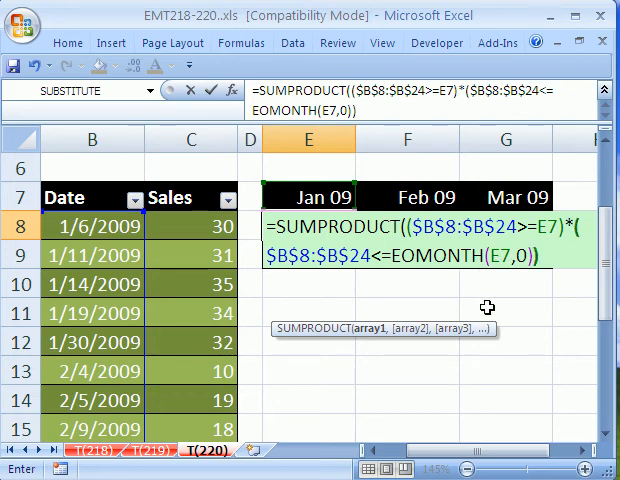
mouse_move(487, 307)
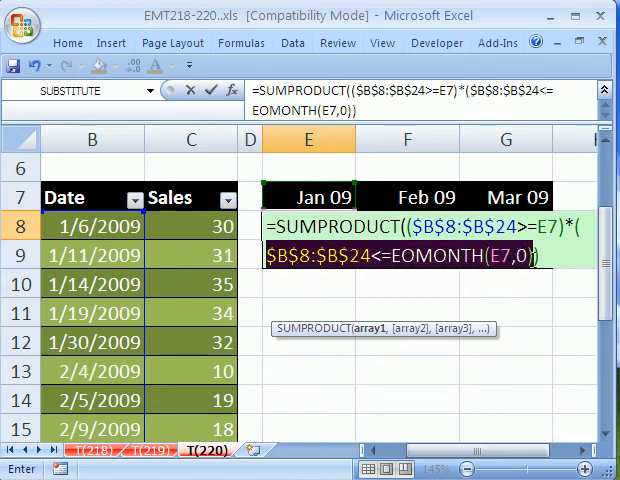
- Close the SUMPRODUCT formula and enter it across E8:G8, returning 5, 8 and 4
key("f9")
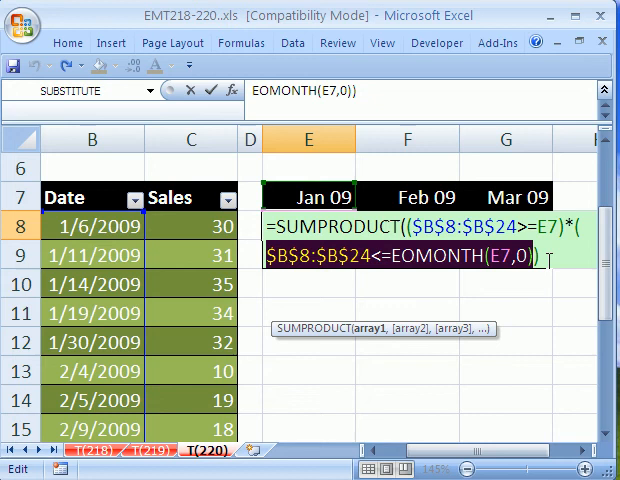
type(")")
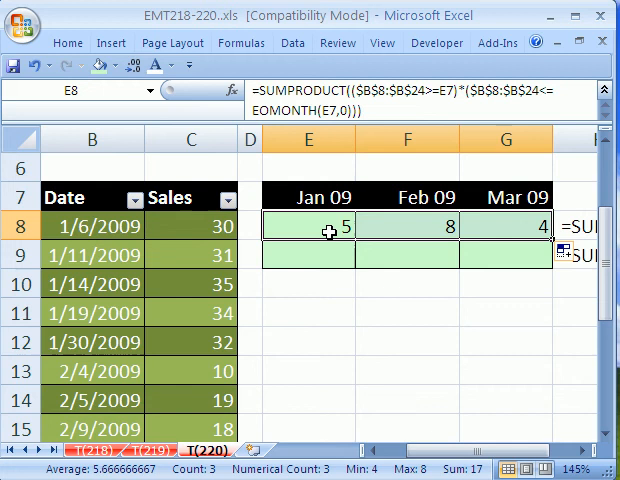
- Paste the E8 formula text into E9 and begin replacing EOMONTH with DATE(
double_click(313, 226)
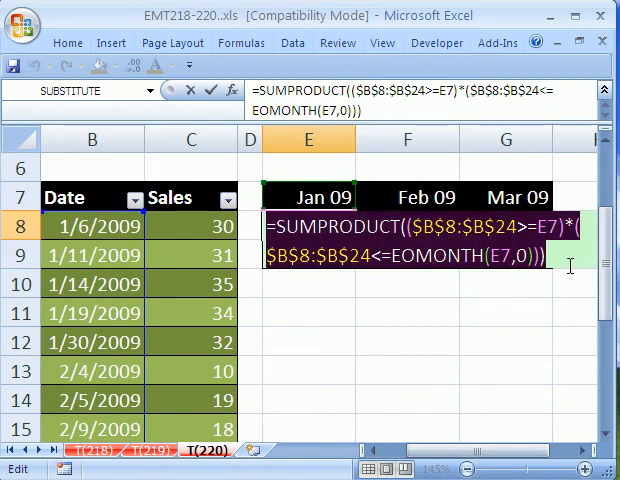
key("Return")
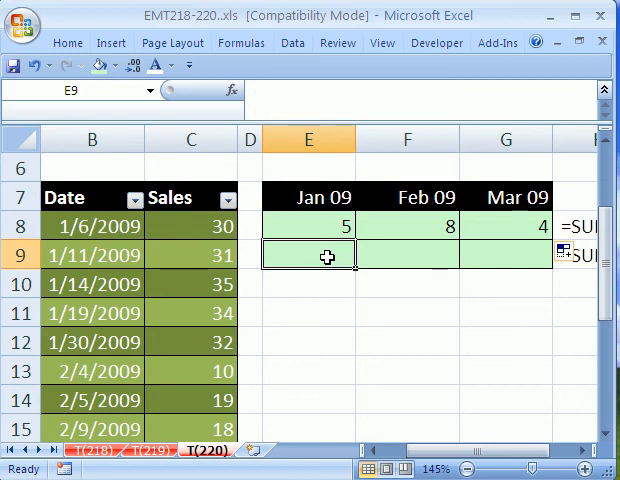
type("=SUMPRODUCT(($B$8:$B$24>=E7)*($B$8:$B$24<=EOMONTH(E7,0)))")
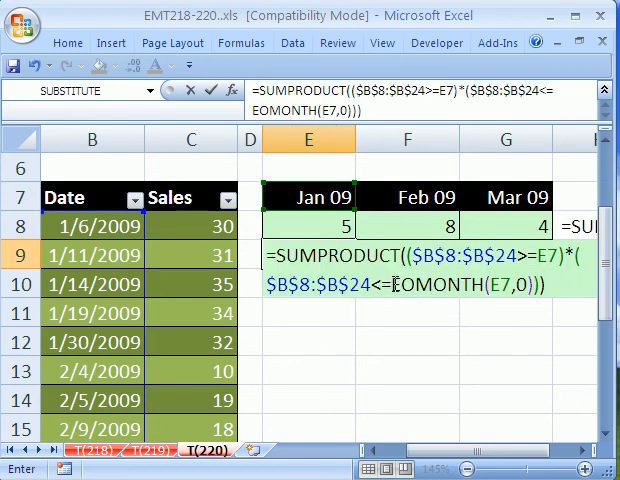
double_click(460, 284)
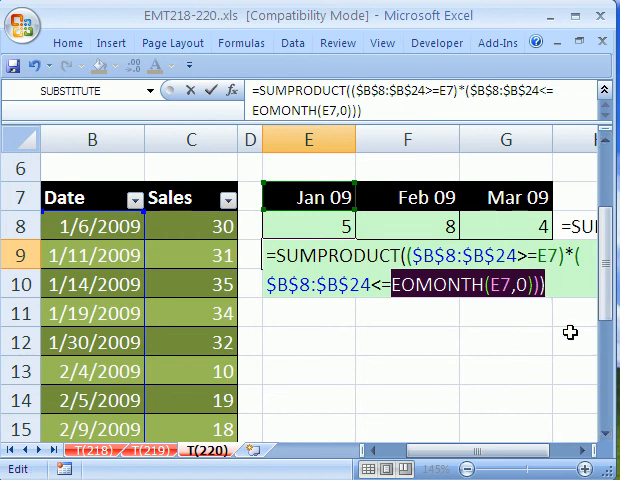
type("DATE(")
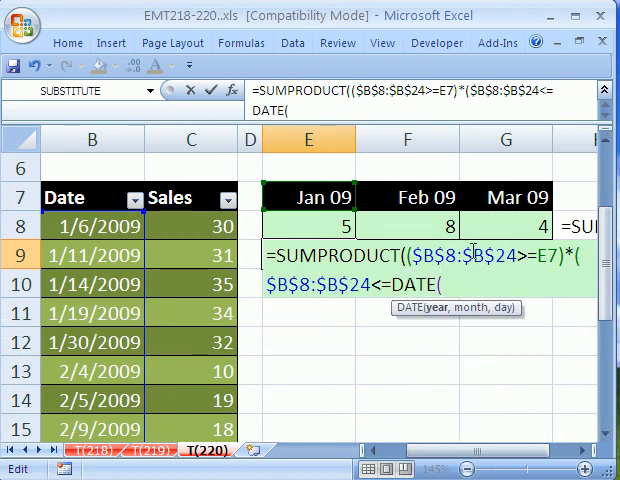
mouse_move(434, 323)
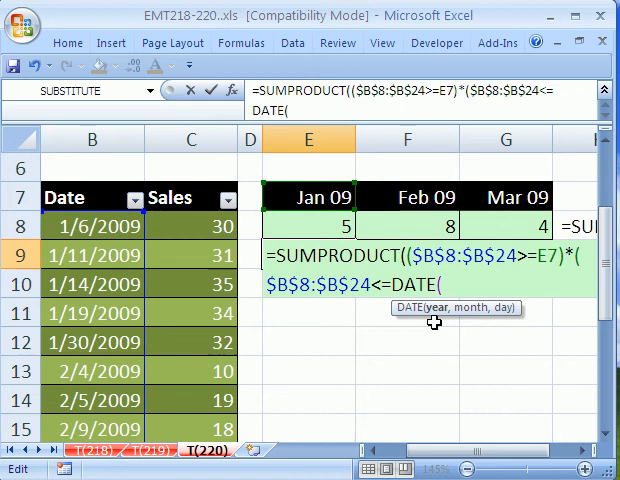
- Fill the DATE arguments in E9 with YEAR(E7),MONTH(E7)+1,0
type("YEAR(E7")
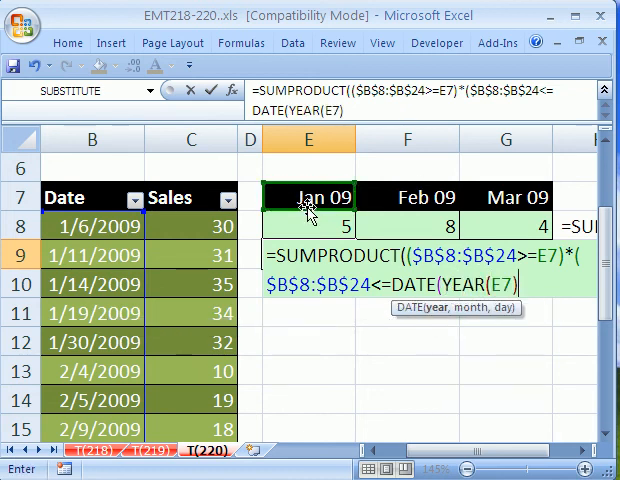
type(",m")
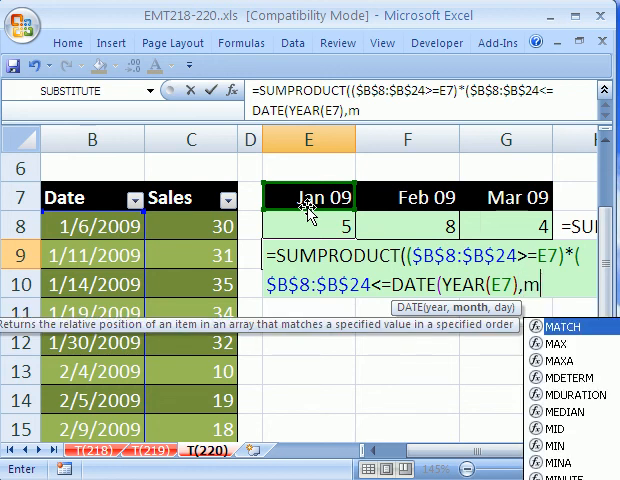
type("ONTH(E7")
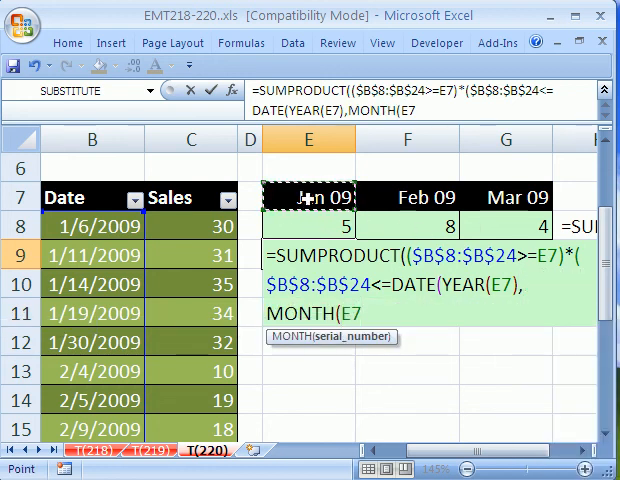
type(")")
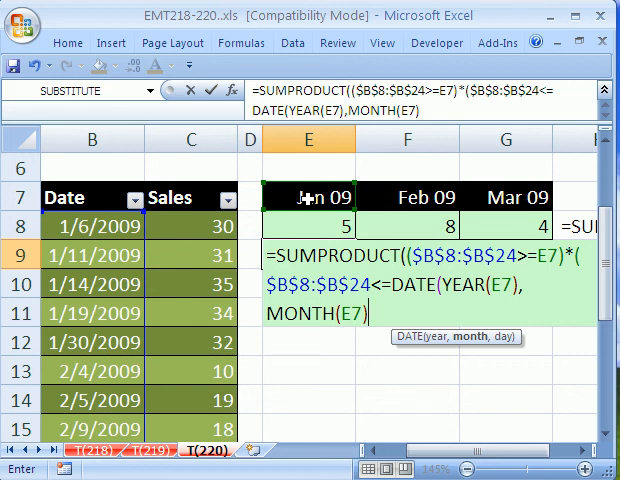
type("+1")
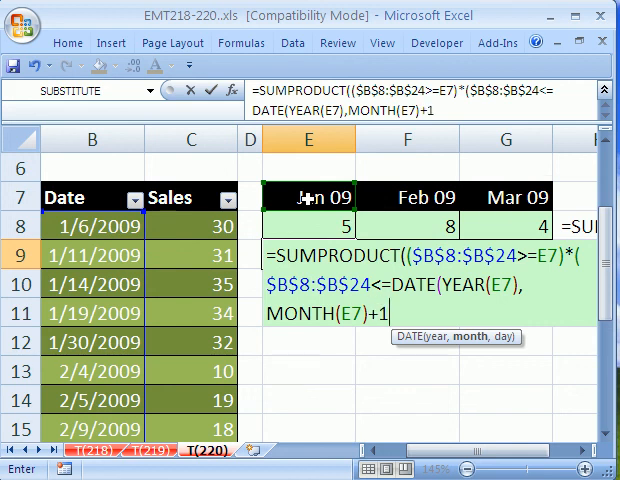
type(",")
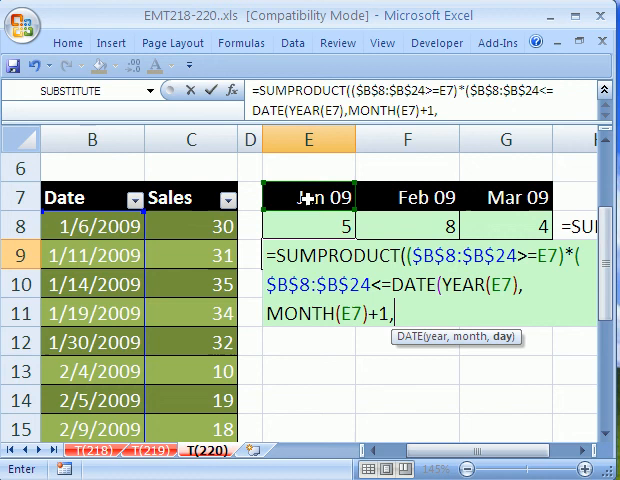
type("0")
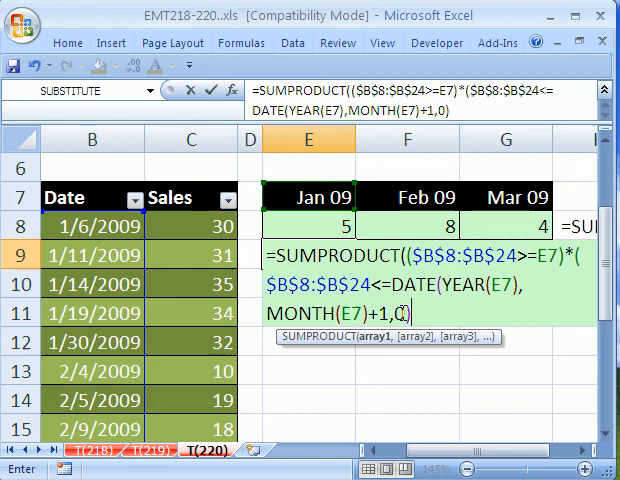
- Close the DATE-based formula, enter it into E9:G9 for counts 5, 8, 4, and select E11
type("))")
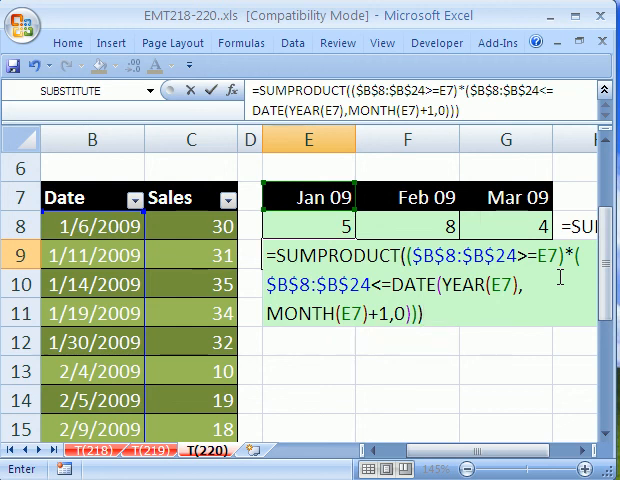
key("Return")
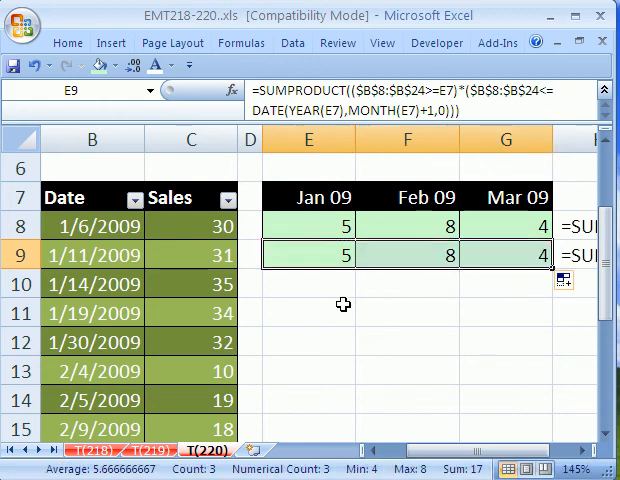
left_click(307, 312)
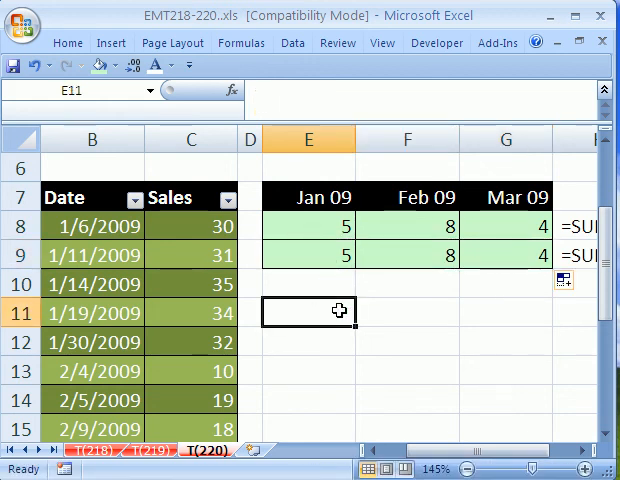